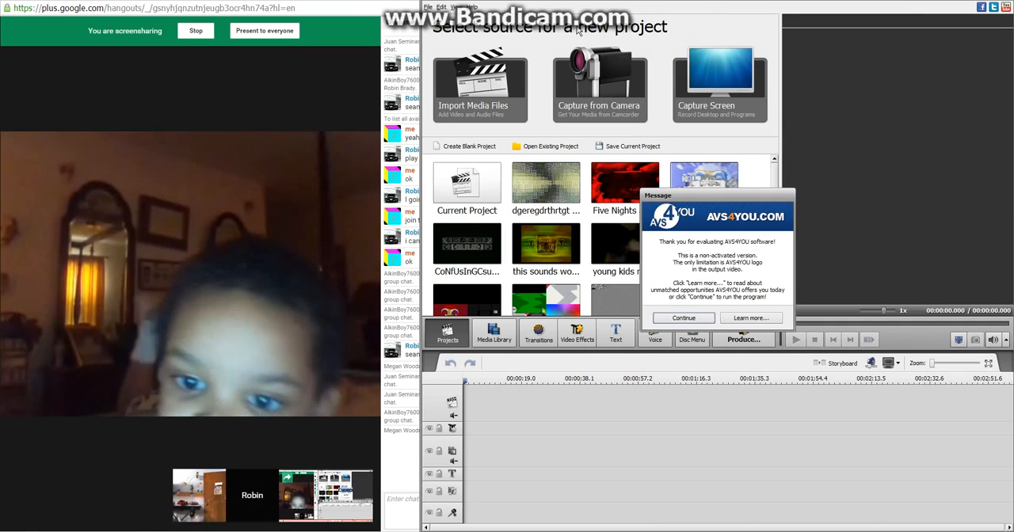
# Step: Dismiss the unregistered-version notice and bring up the file browser from the Media Library
pyautogui.click(683, 317)
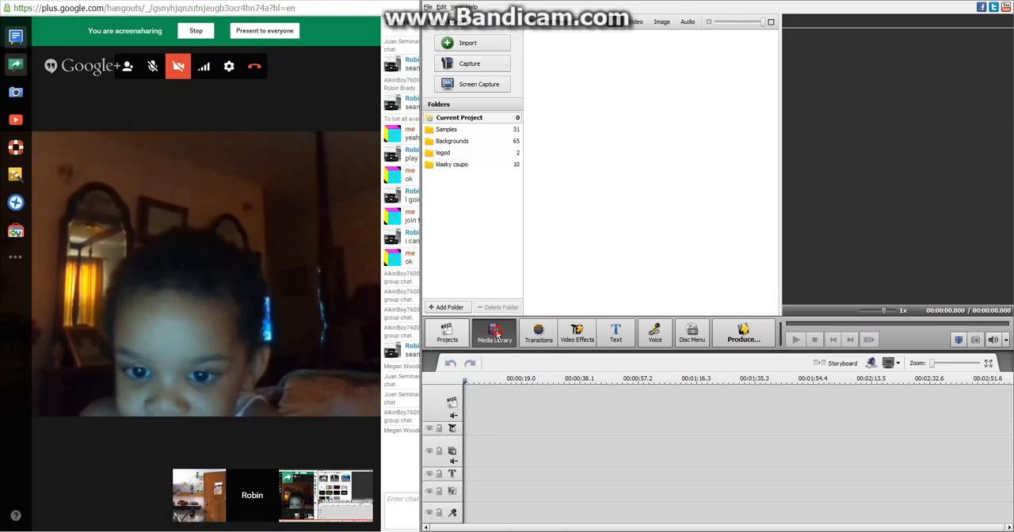
pyautogui.click(494, 332)
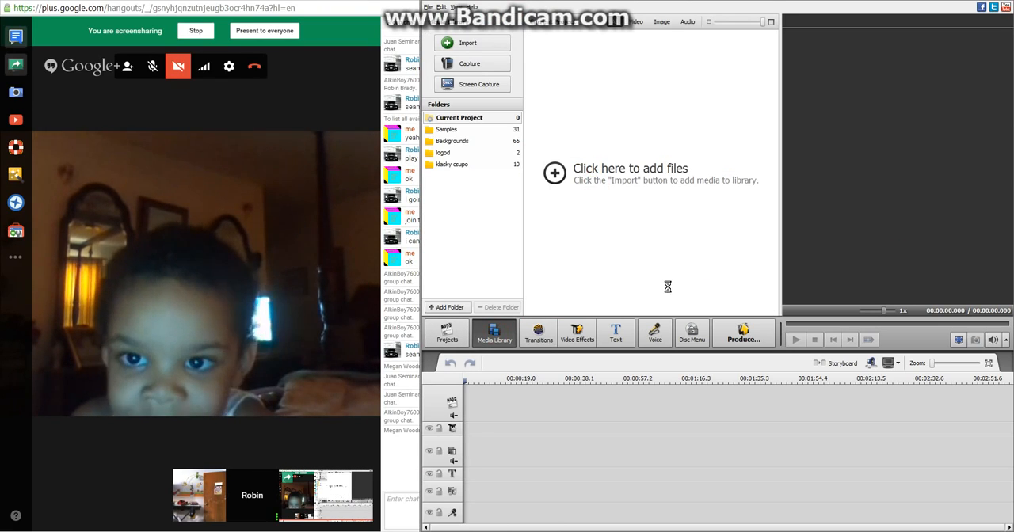
# Step: Browse to and import the Klasky Csupo robot logo video onto the timeline
pyautogui.click(467, 43)
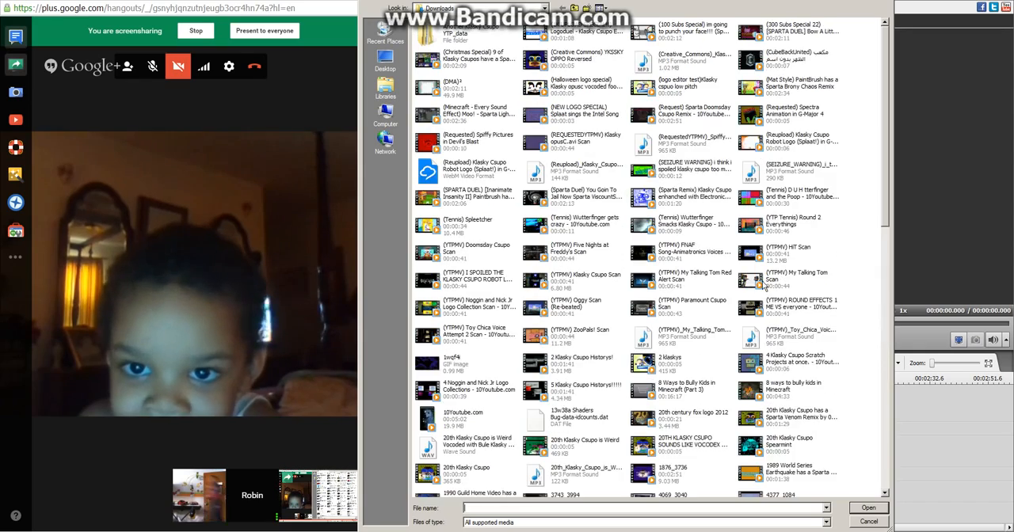
pyautogui.scroll(3)
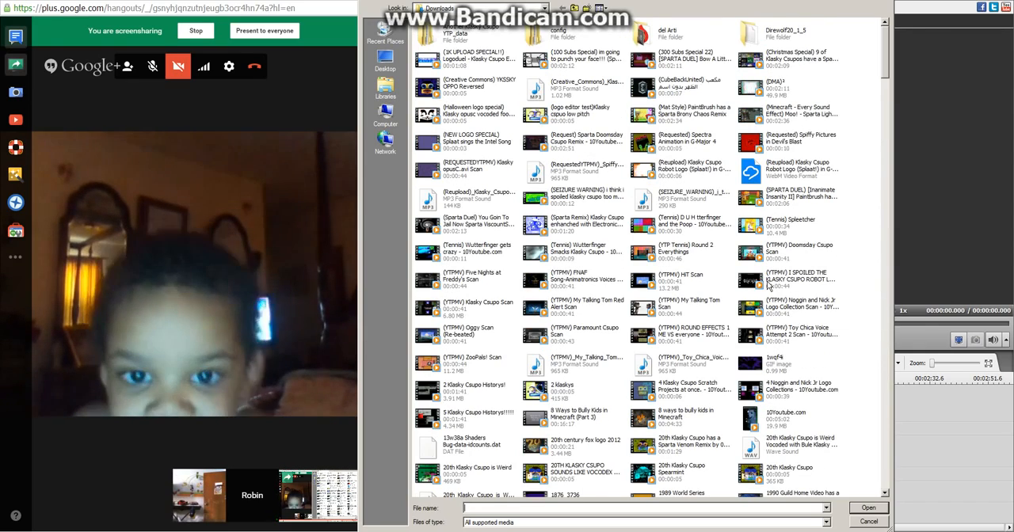
pyautogui.scroll(3)
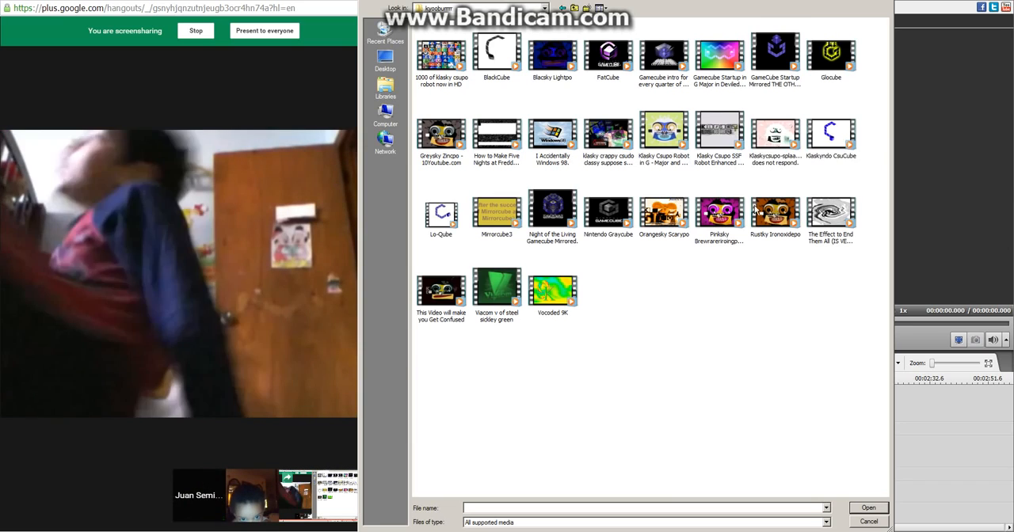
pyautogui.click(719, 133)
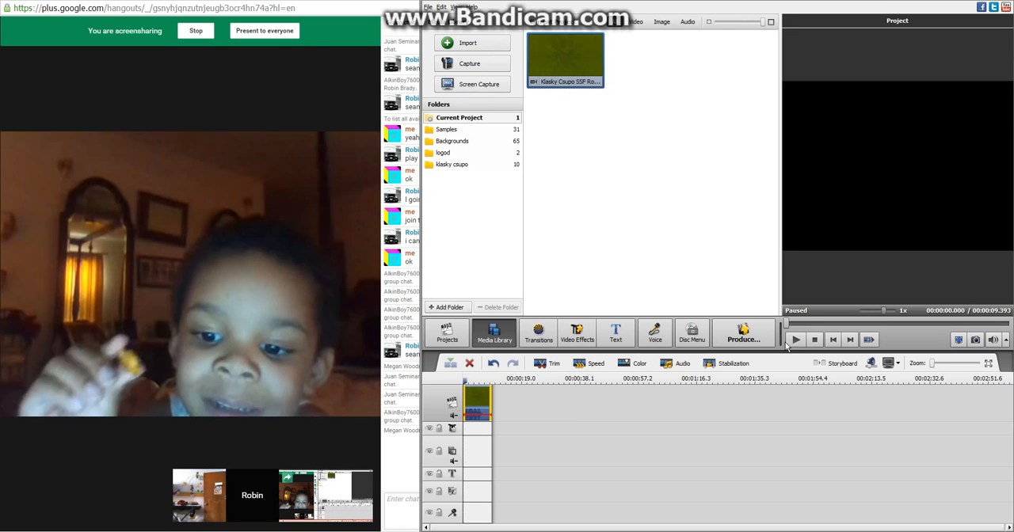
# Step: Play and pause the Klasky Csupo clip in the preview player
pyautogui.click(795, 339)
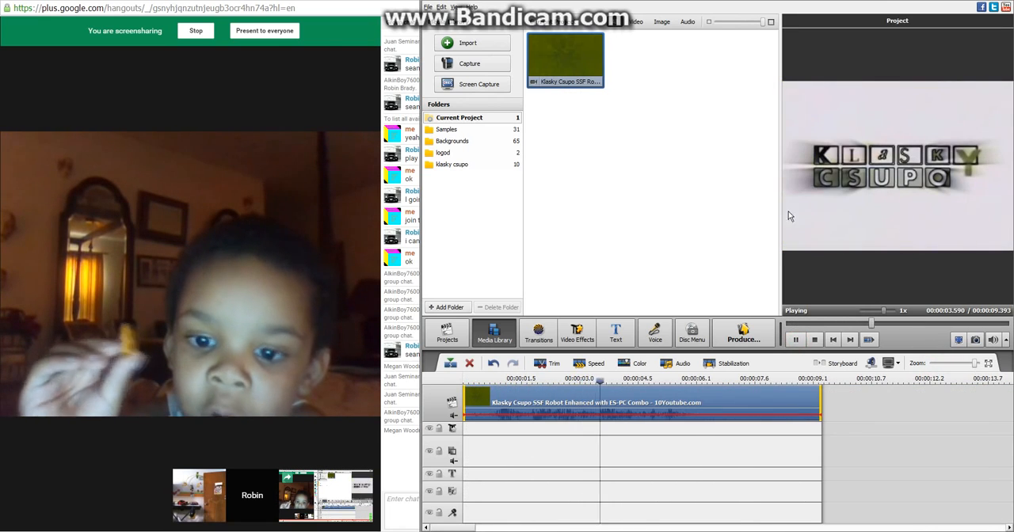
pyautogui.click(795, 339)
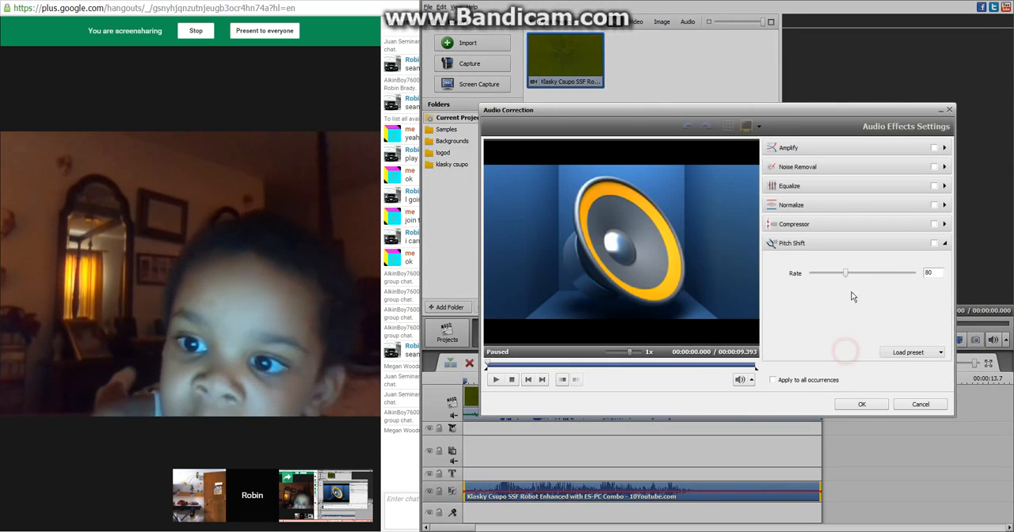
# Step: Set the audio Pitch Shift rate to about 75, preview it, and apply it to the clip
pyautogui.moveTo(846, 272); pyautogui.dragTo(839, 273)
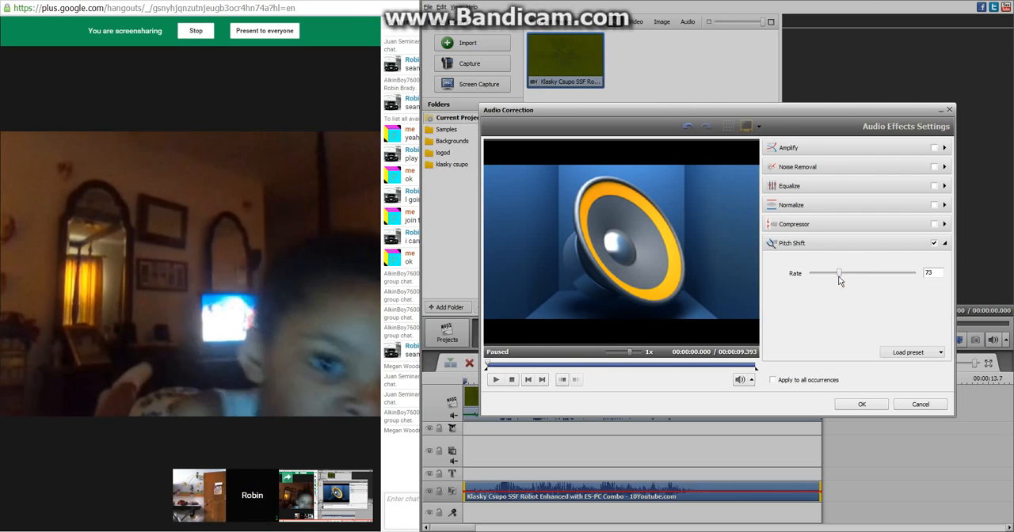
pyautogui.moveTo(840, 272); pyautogui.dragTo(842, 272)
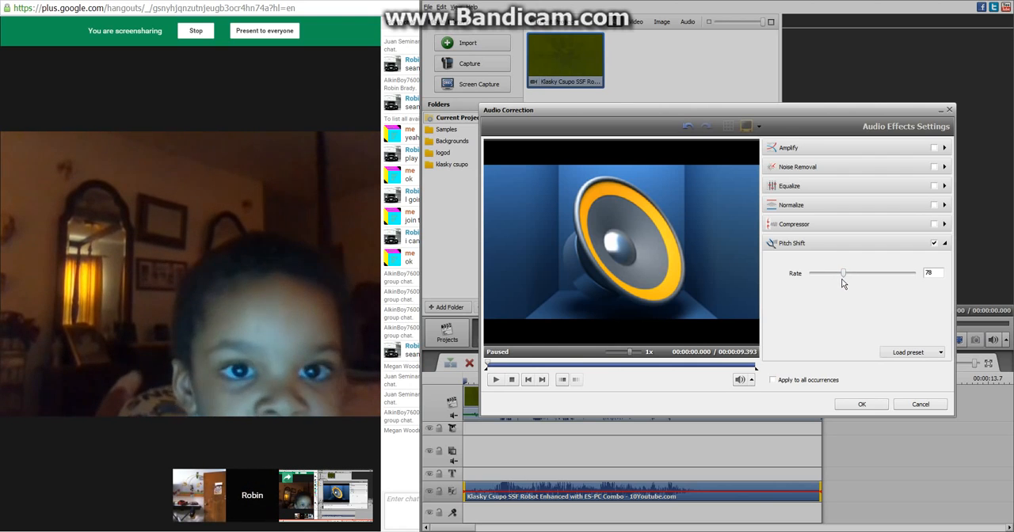
pyautogui.moveTo(843, 272); pyautogui.dragTo(842, 272)
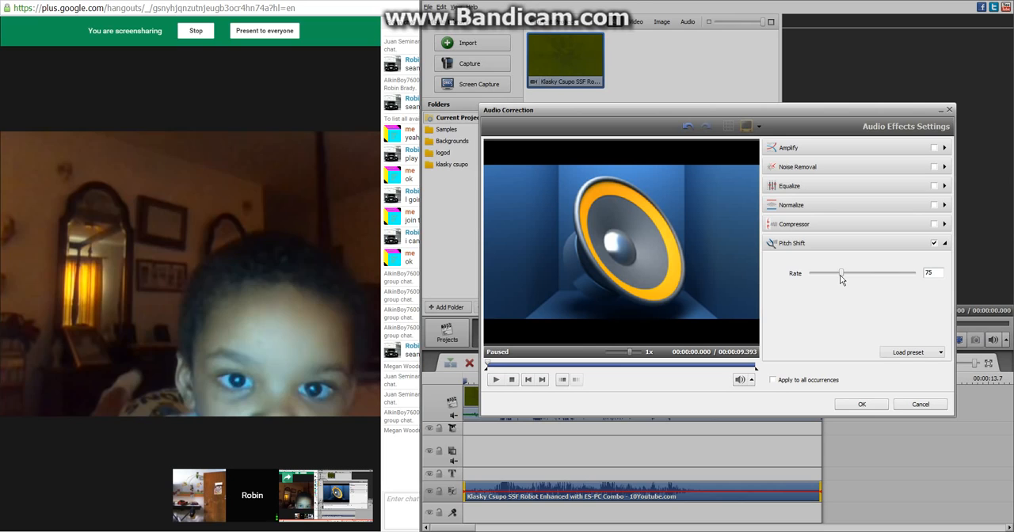
pyautogui.click(494, 380)
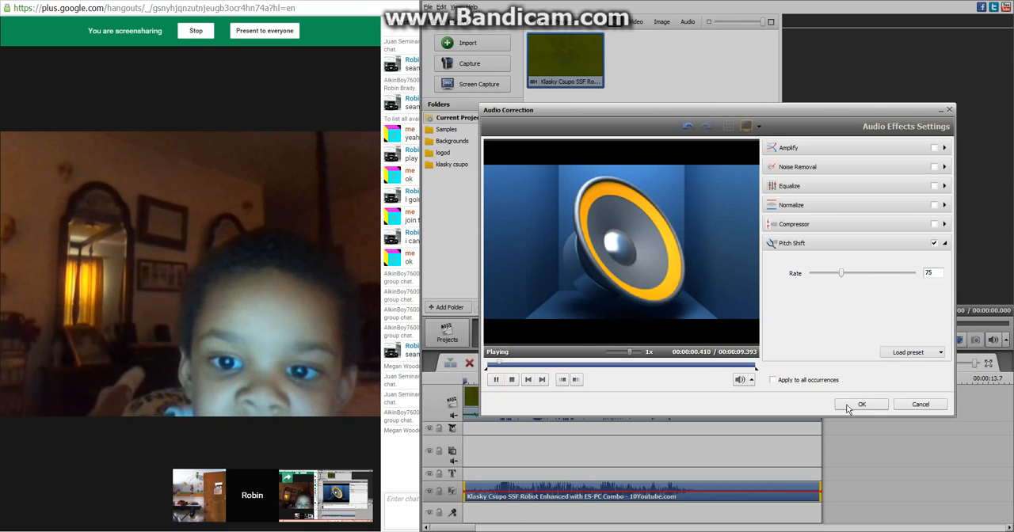
pyautogui.click(861, 404)
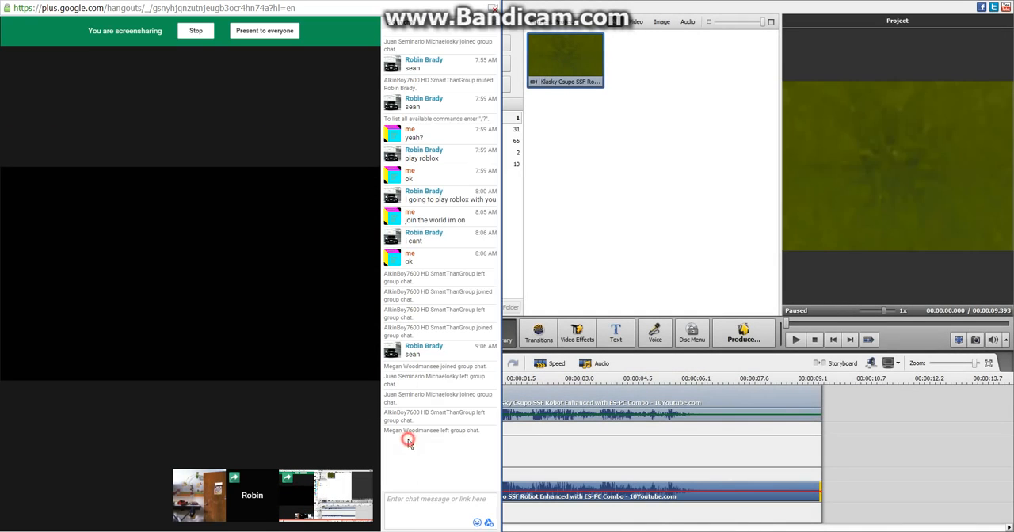
# Step: Play back the pitch-shifted clip in the preview, ending at the video effects gallery
pyautogui.click(495, 332)
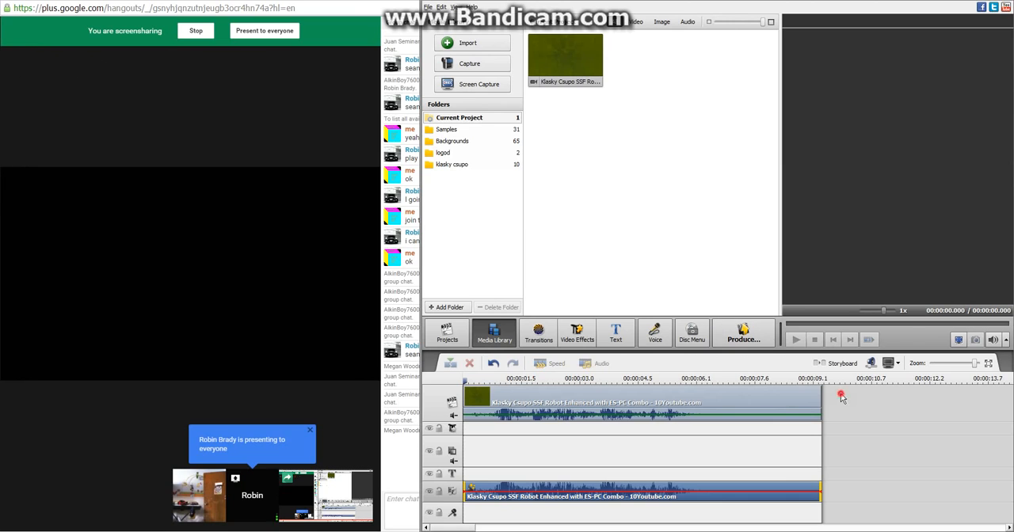
pyautogui.click(795, 339)
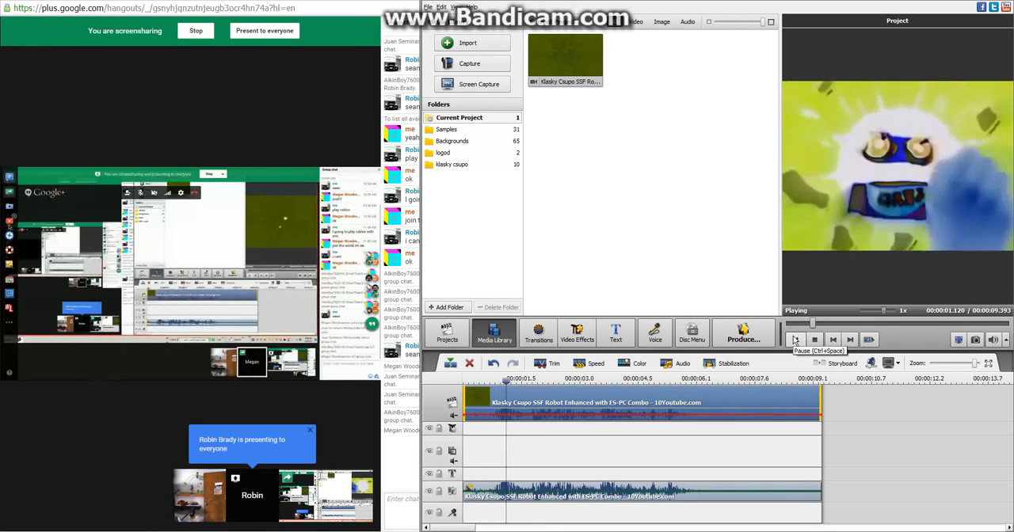
pyautogui.click(795, 339)
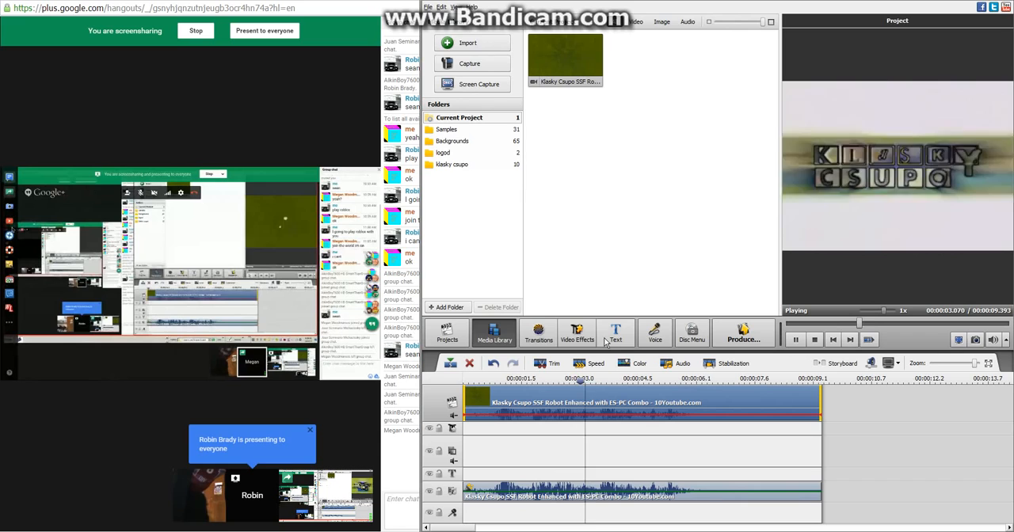
pyautogui.click(577, 332)
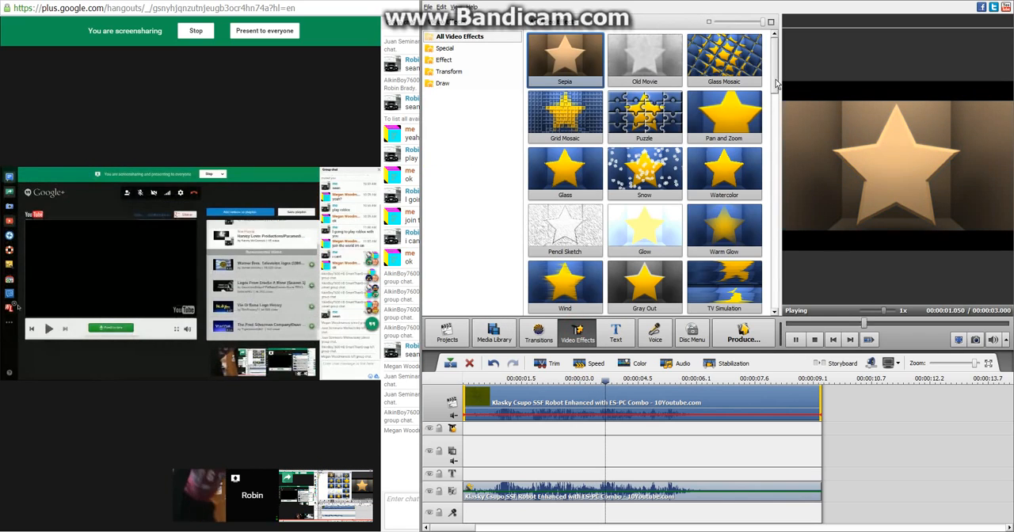
# Step: Drag the Color Exchange effect onto the video effect track
pyautogui.scroll(-3)
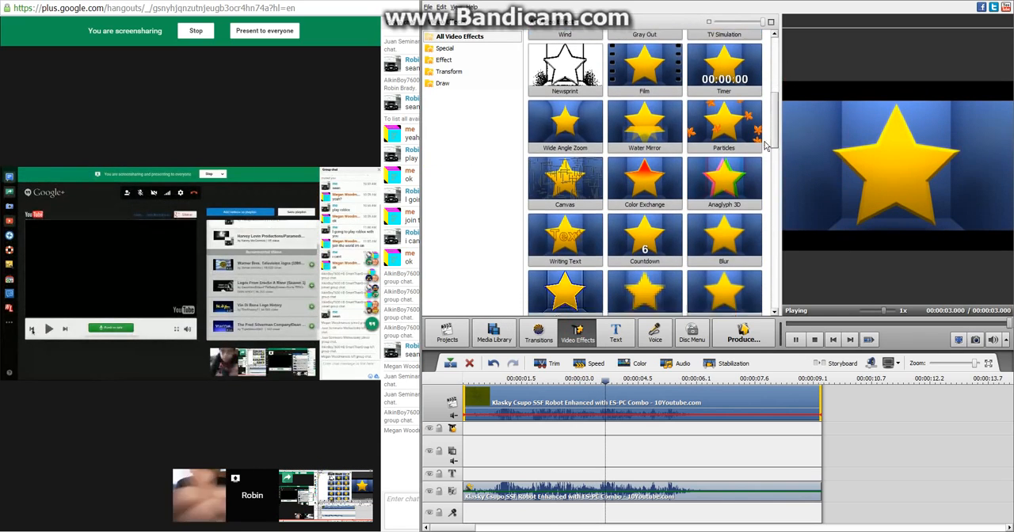
pyautogui.moveTo(643, 182); pyautogui.dragTo(554, 430)
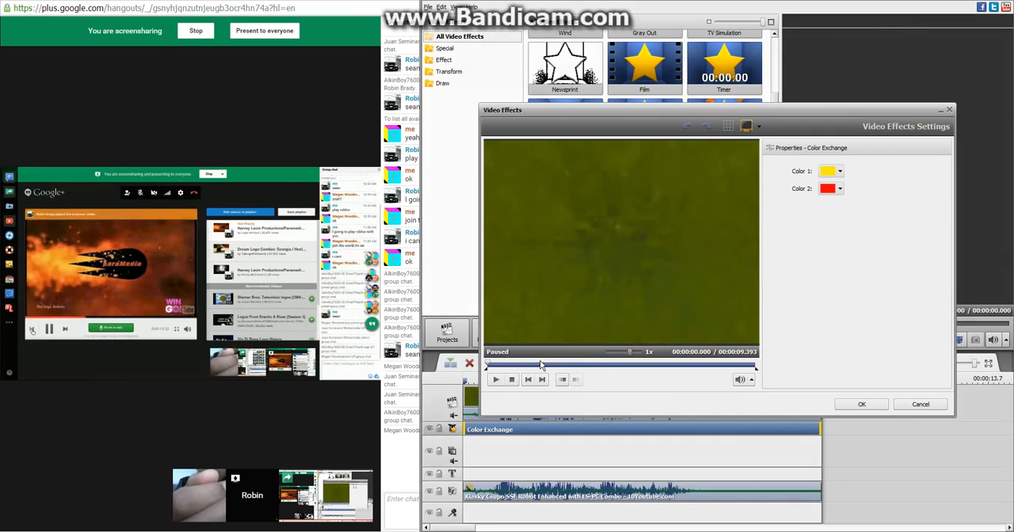
# Step: Choose the first exchange colour and set the second colour to black, pausing the preview
pyautogui.click(839, 188)
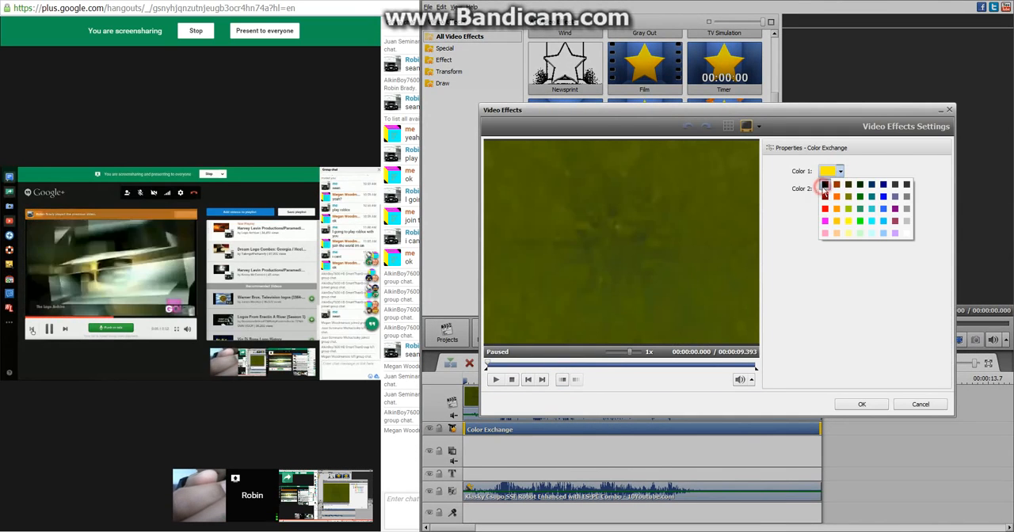
pyautogui.click(825, 184)
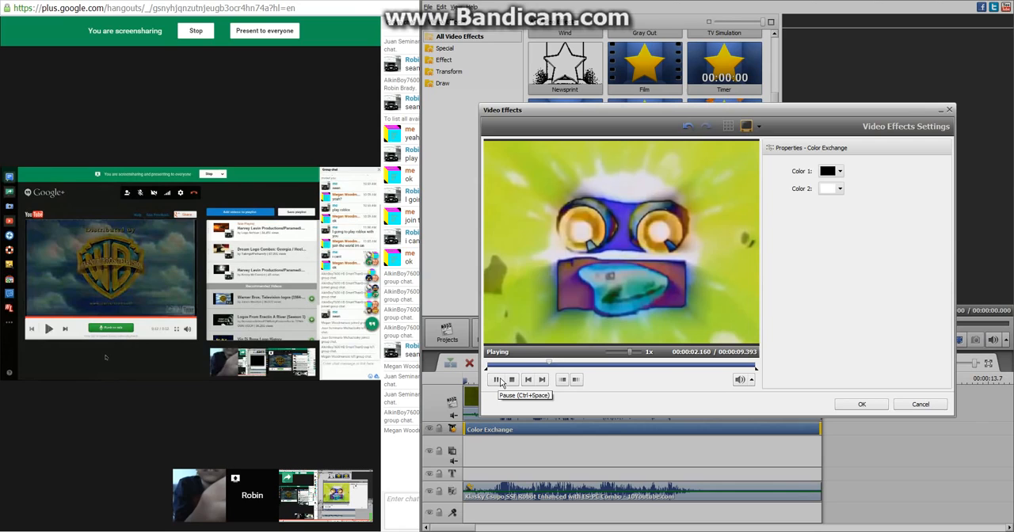
pyautogui.click(497, 381)
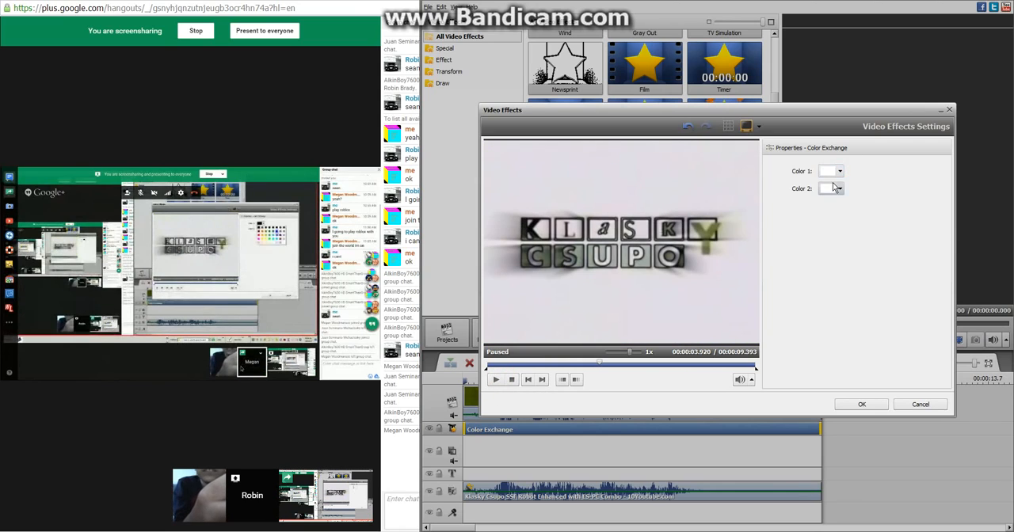
pyautogui.click(830, 188)
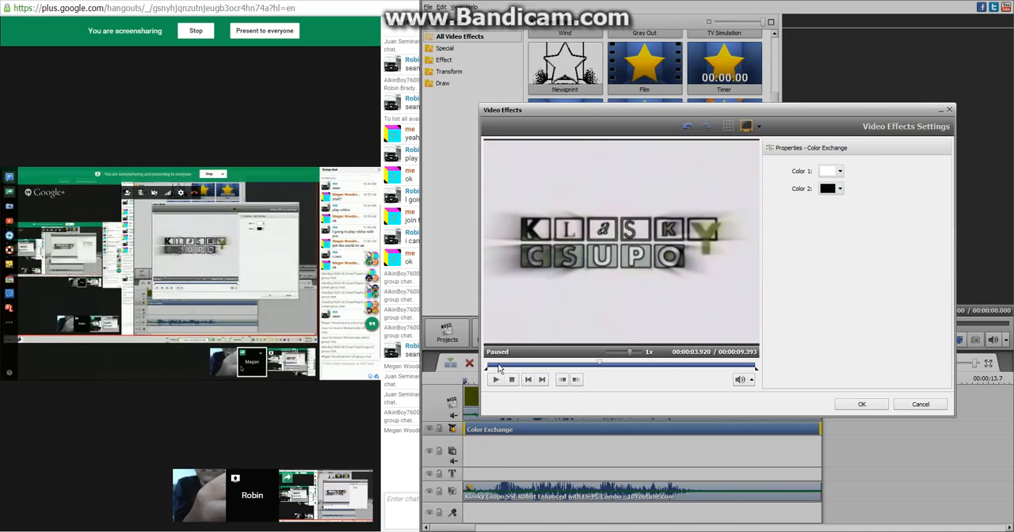
# Step: Sample the logo's white with the eyedropper as the first colour while previewing the result
pyautogui.click(495, 380)
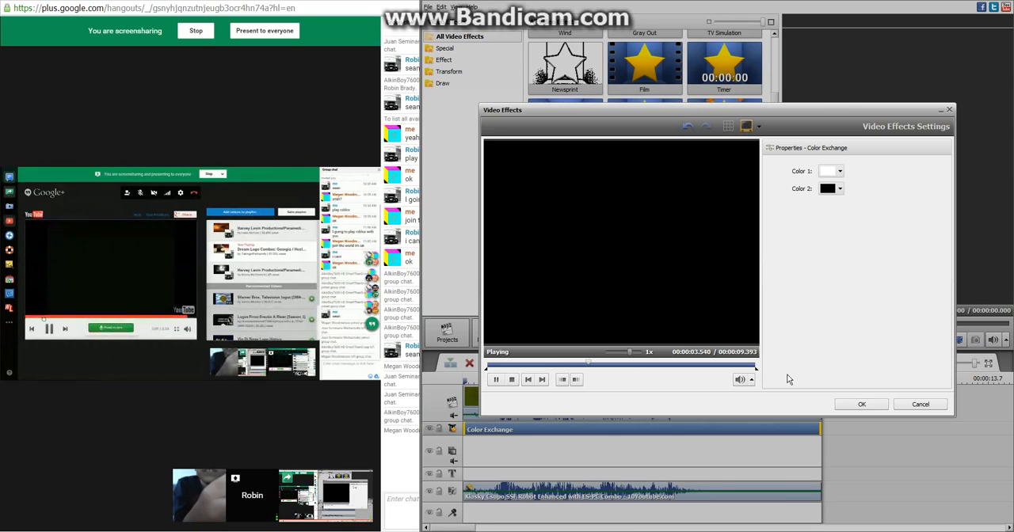
pyautogui.click(496, 380)
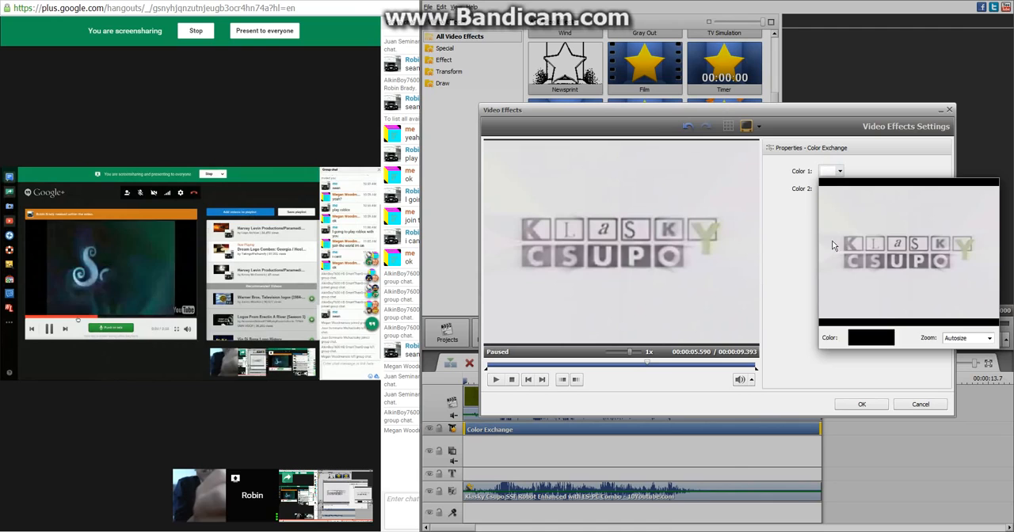
pyautogui.click(830, 188)
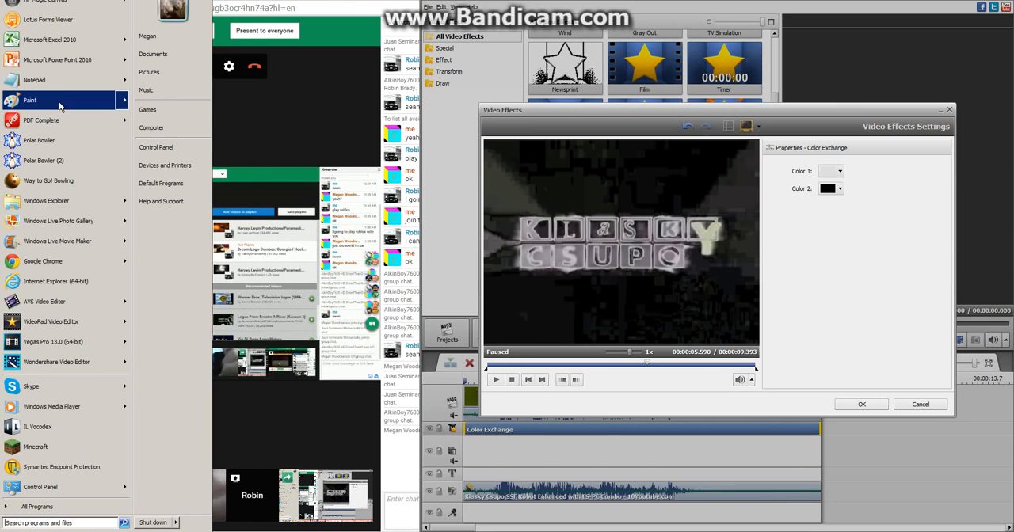
# Step: Write the Notepad note "you can match any kind of white you'd like"
pyautogui.click(35, 79)
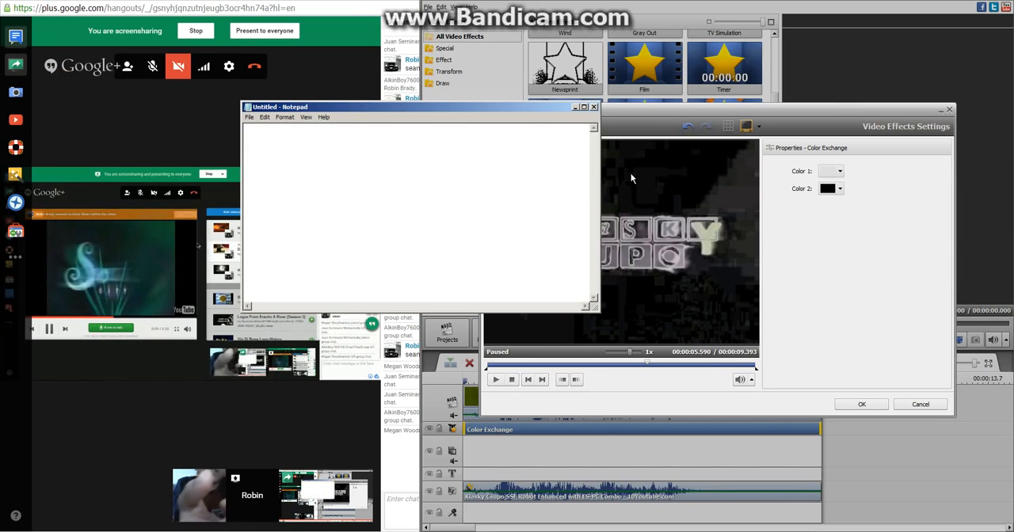
pyautogui.write('you can ma')
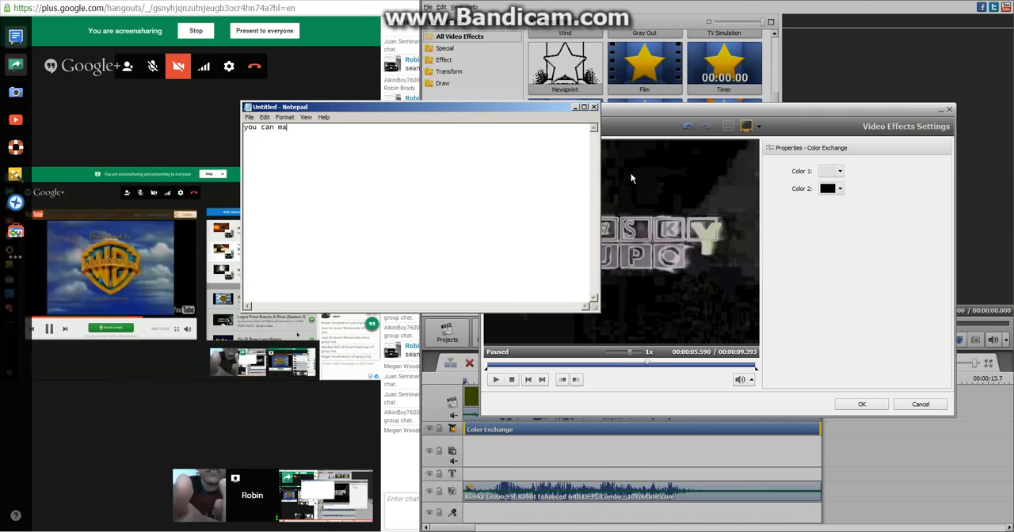
pyautogui.write('tch ant')
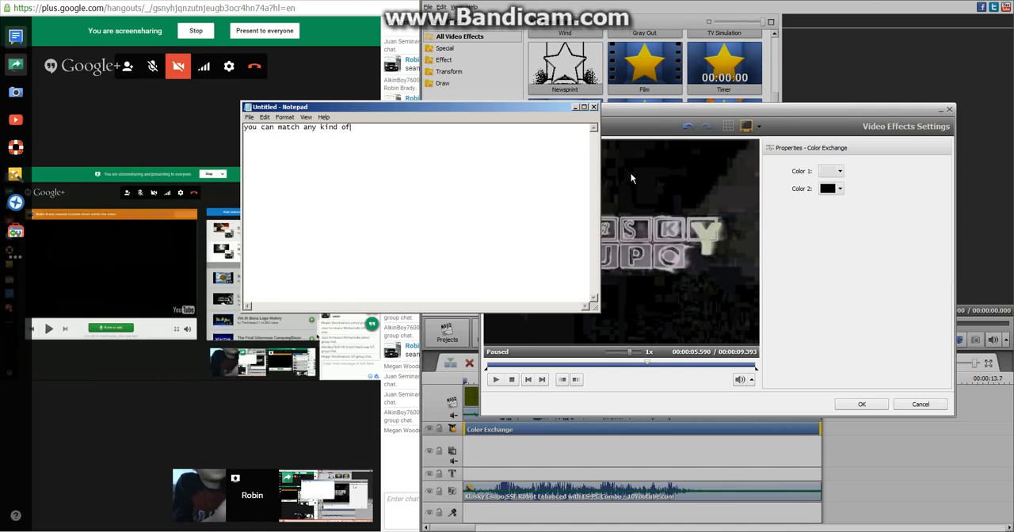
pyautogui.write('white')
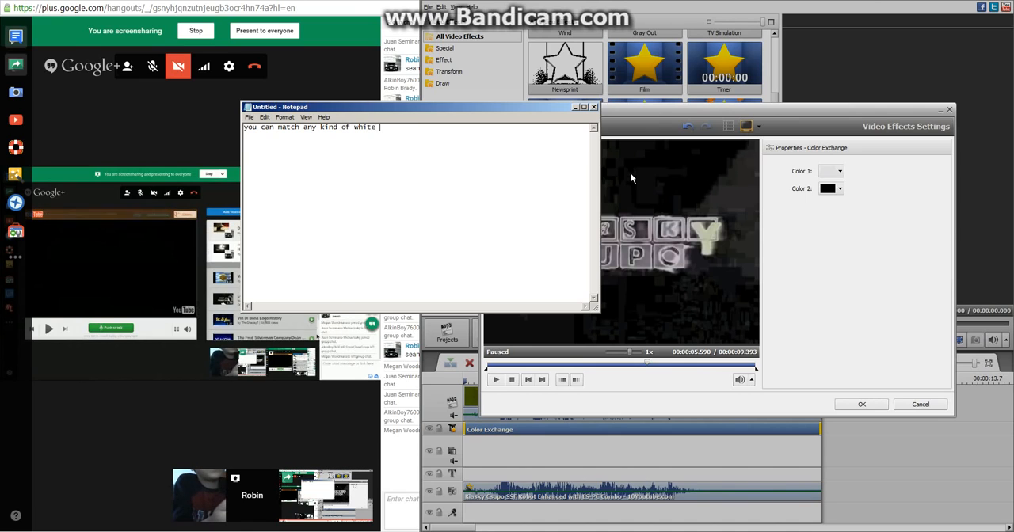
pyautogui.write("you'd like")
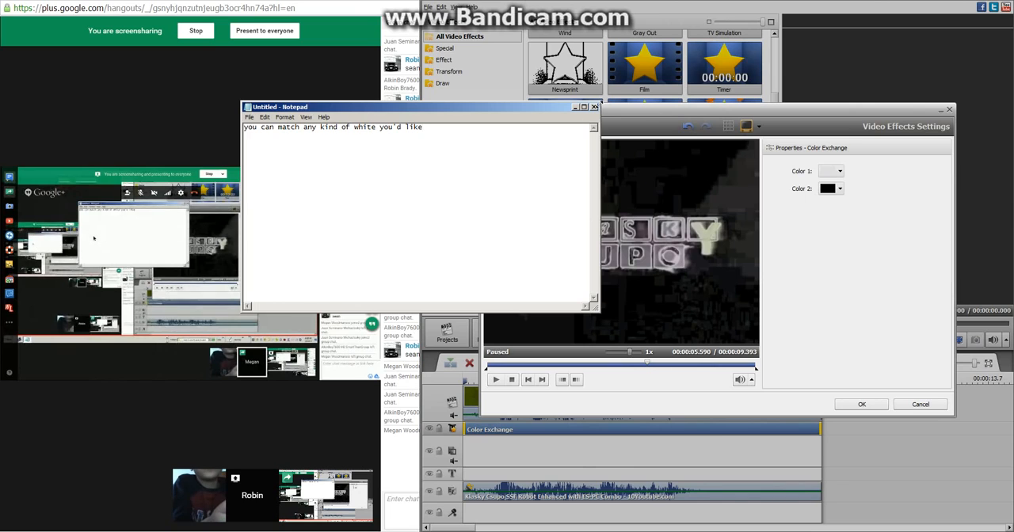
# Step: Confirm the Video Effects Settings and play the edited project in the preview
pyautogui.click(494, 380)
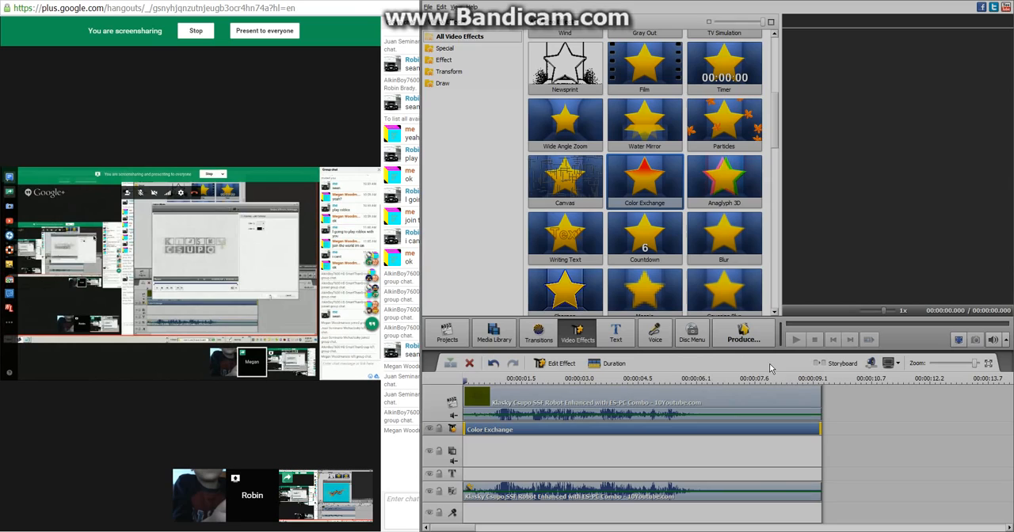
pyautogui.click(795, 339)
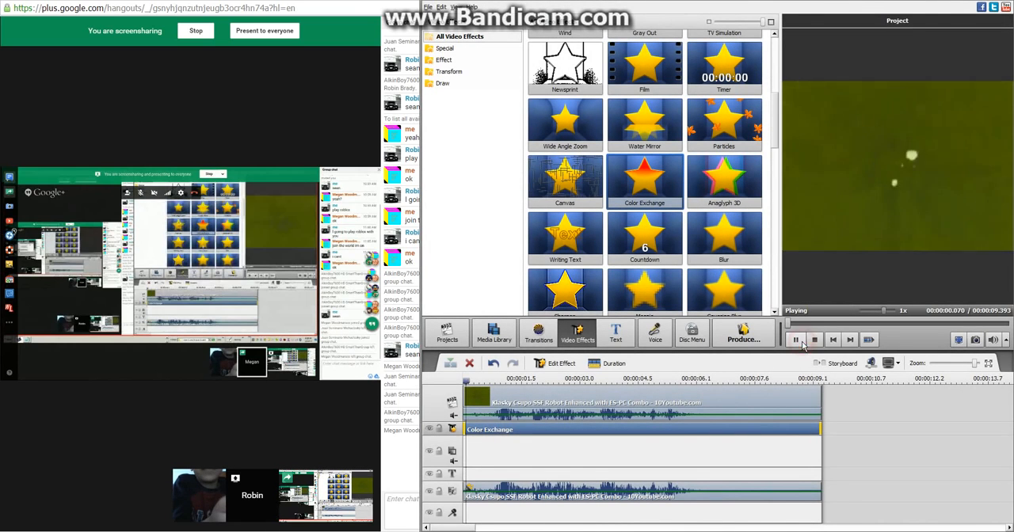